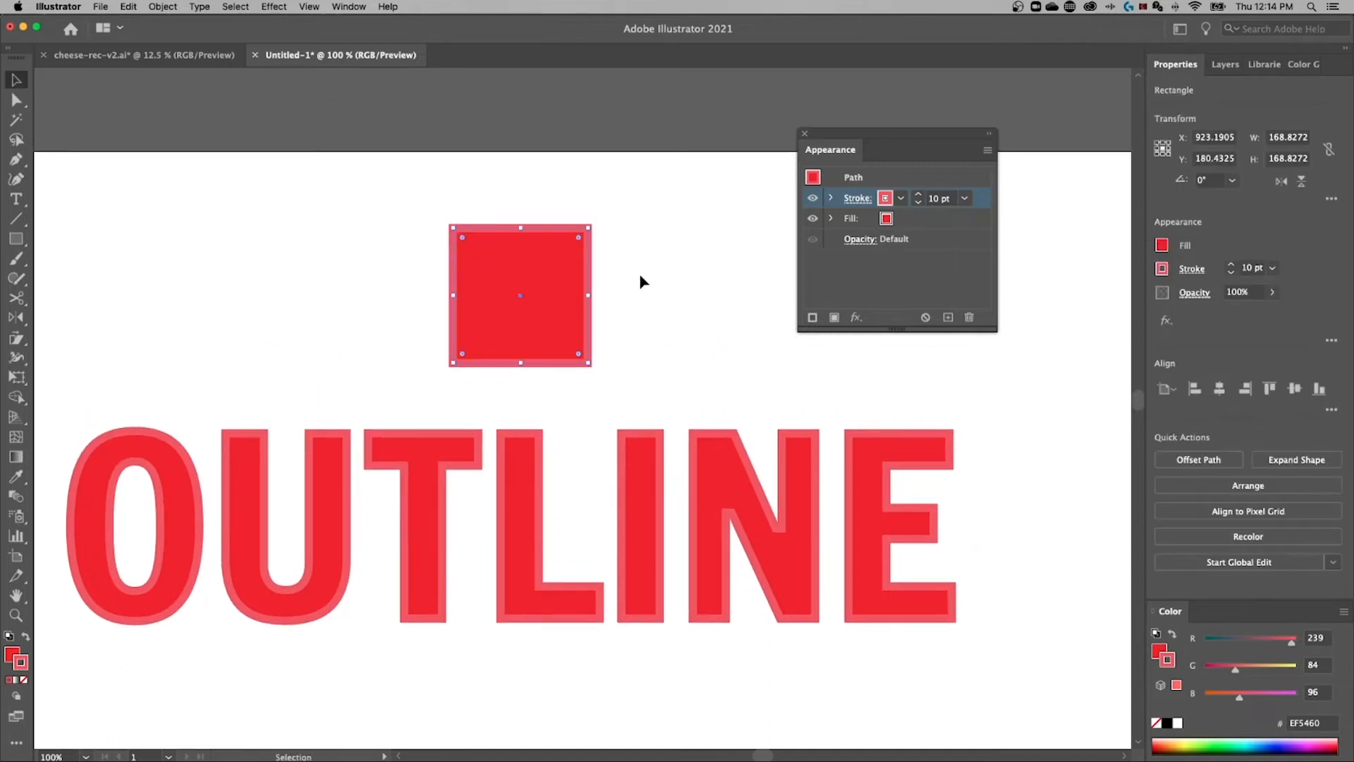
Drag the red square slightly right to X 960 px, above OUTLINE
{"action": "left_click_drag", "start_coordinate": [519, 295], "coordinate": [549, 295]}
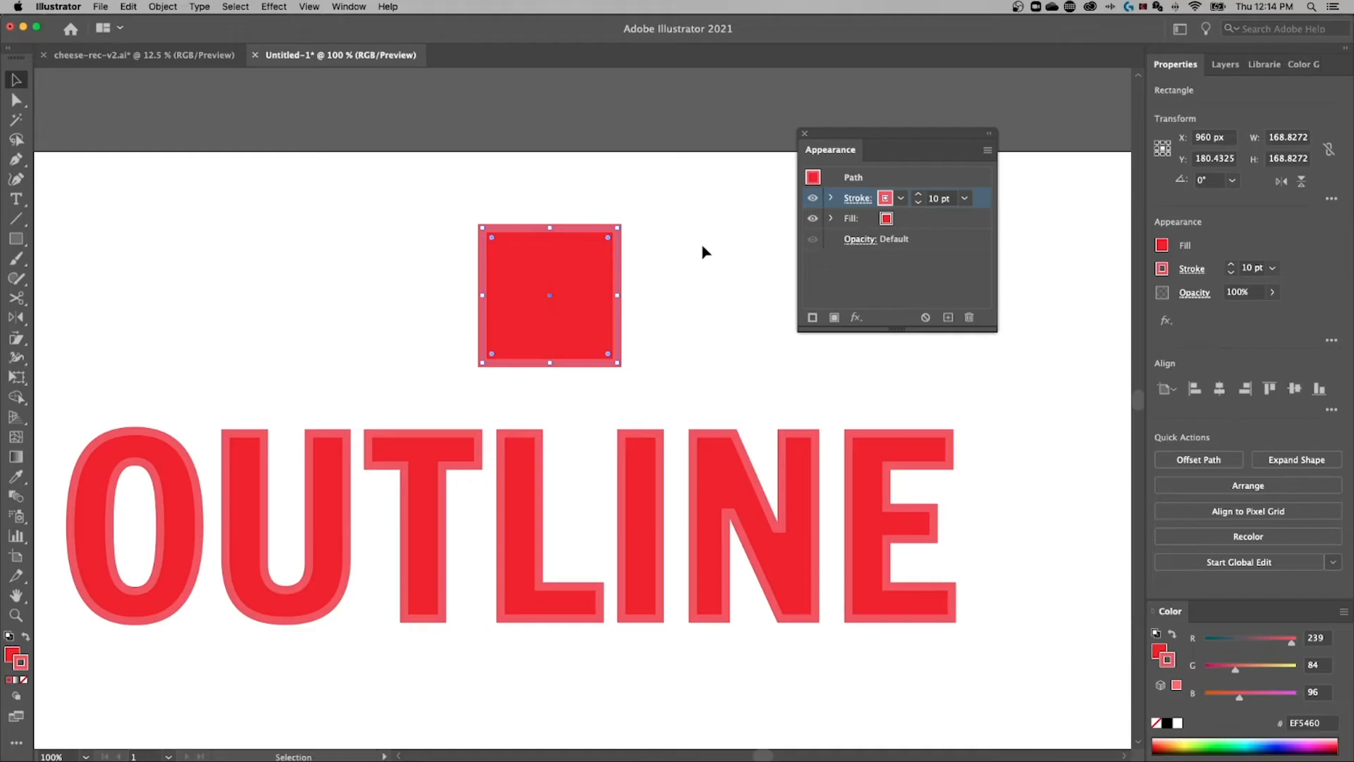
{"action": "mouse_move", "coordinate": [947, 276]}
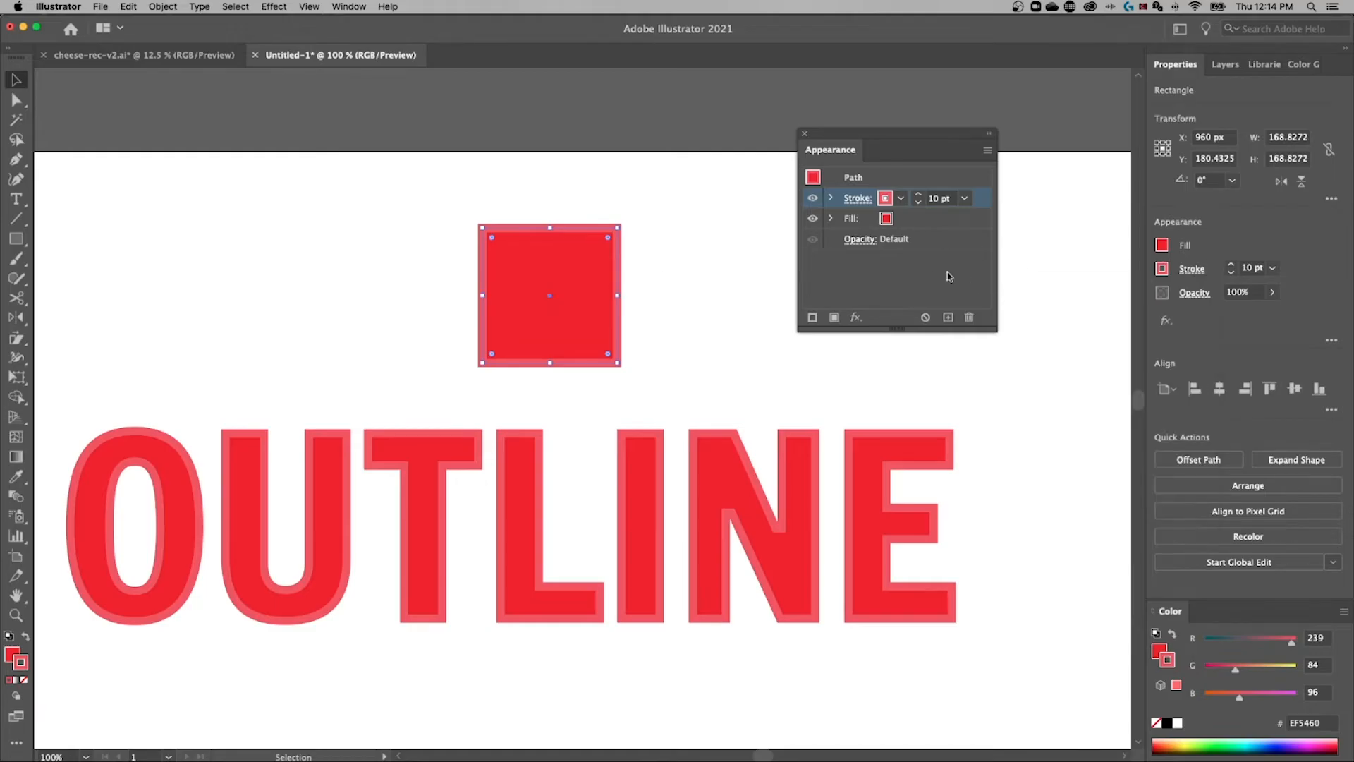
Try Align Stroke to Inside on the square's 10 pt stroke, then set it to Outside
{"action": "left_click", "coordinate": [856, 197]}
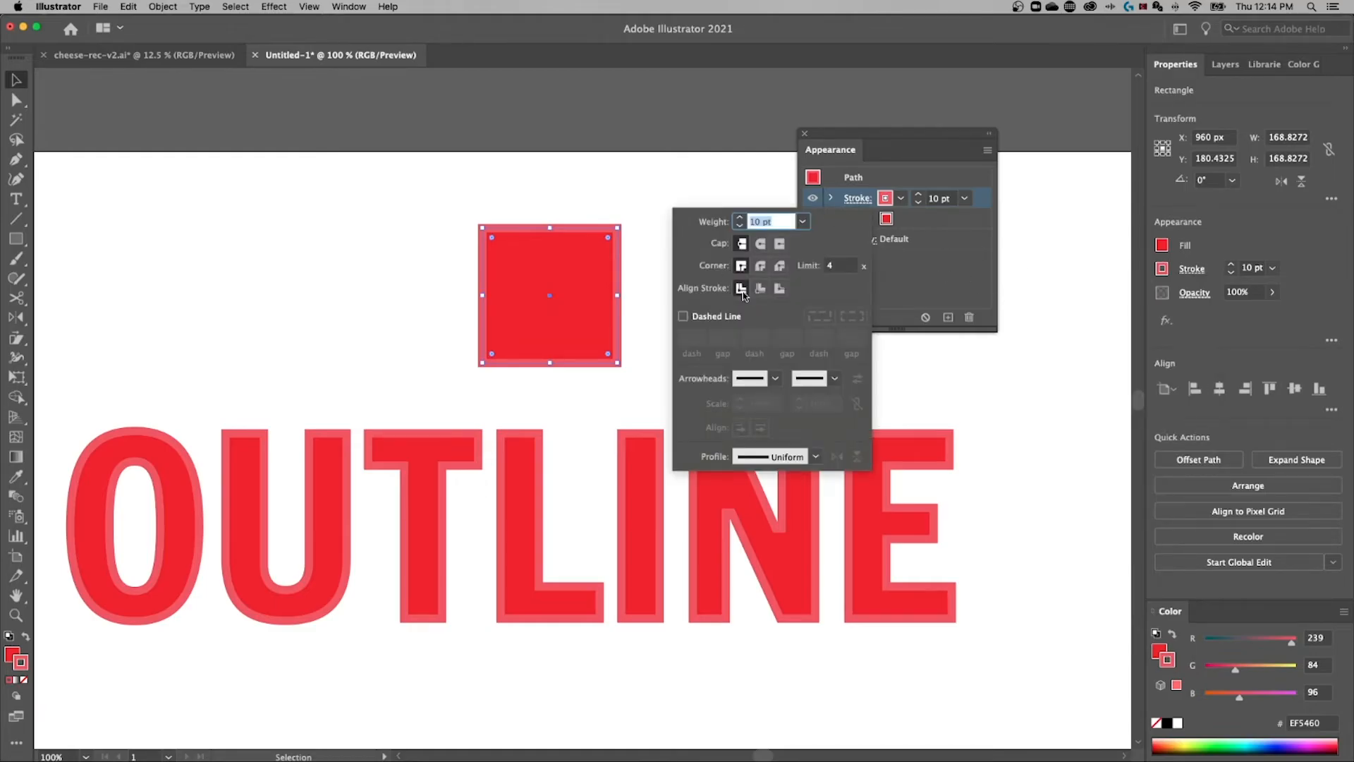
{"action": "left_click", "coordinate": [760, 288]}
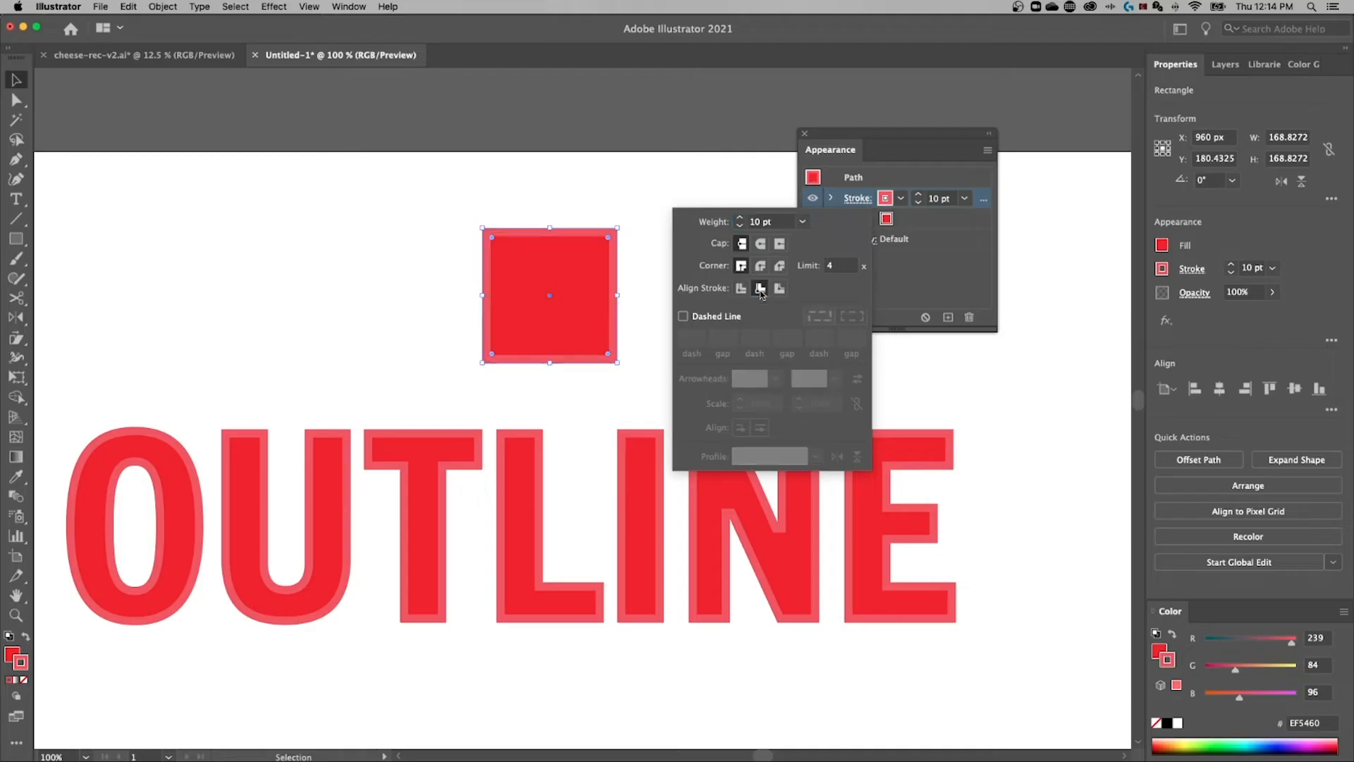
{"action": "left_click", "coordinate": [739, 288]}
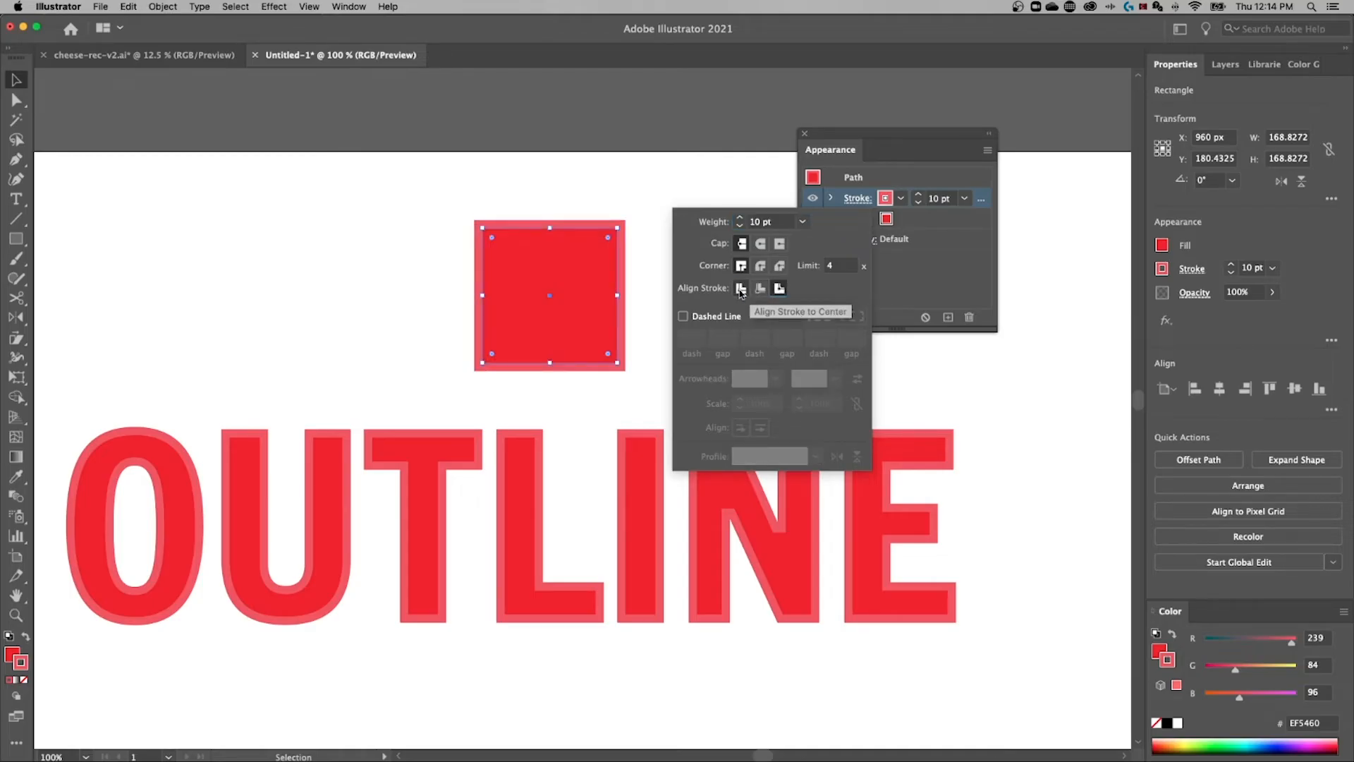